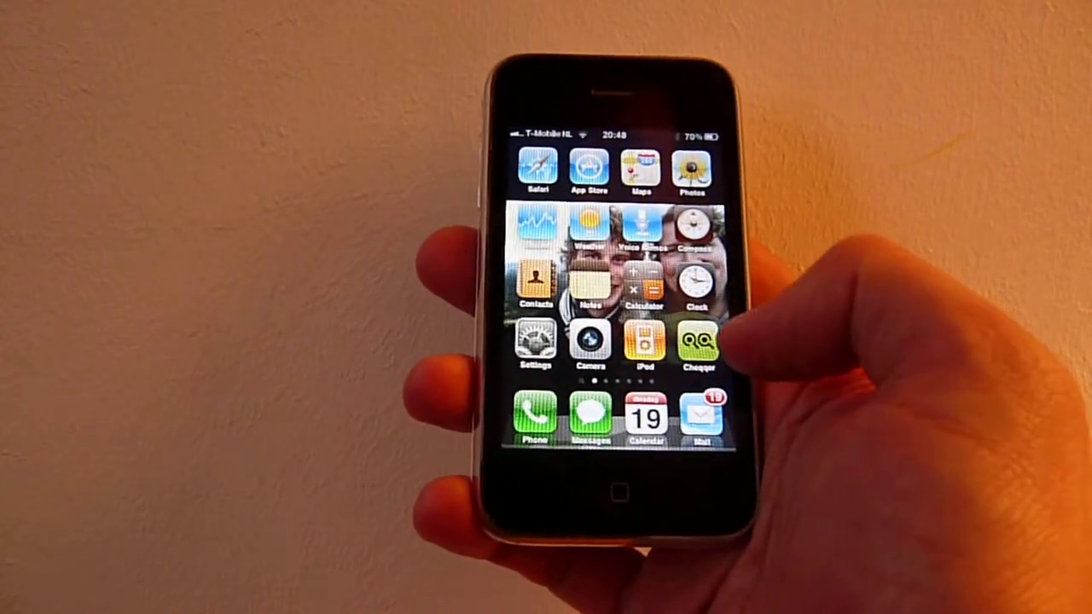
Launch Cheqqer Triplog from the iPhone home screen to its online/offline welcome screen.
left_click(698, 342)
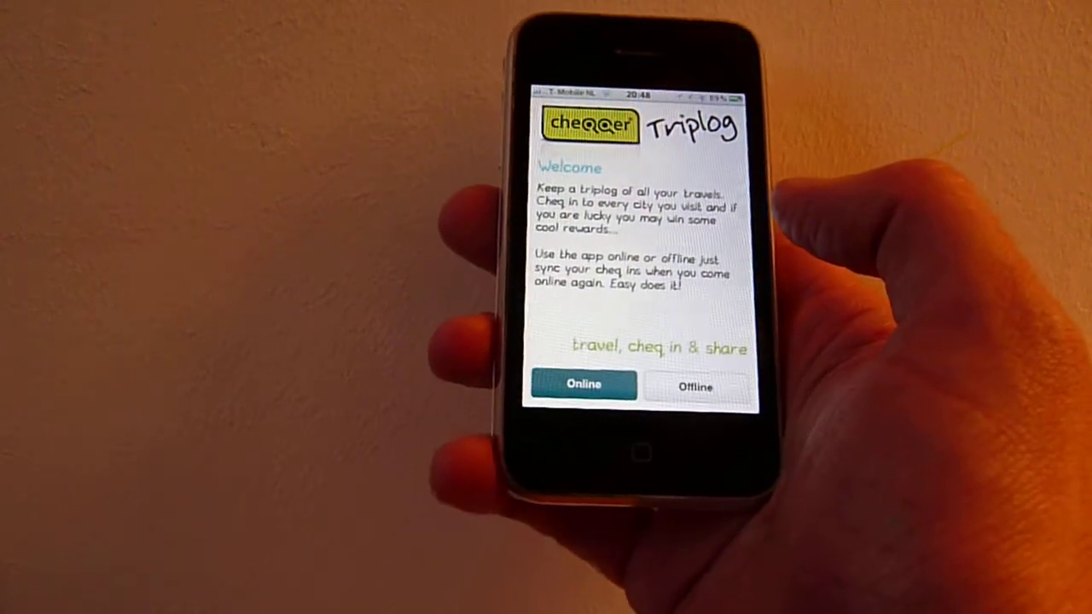
Use the app Online and bring up the Cheq in list of nearby cities.
left_click(583, 384)
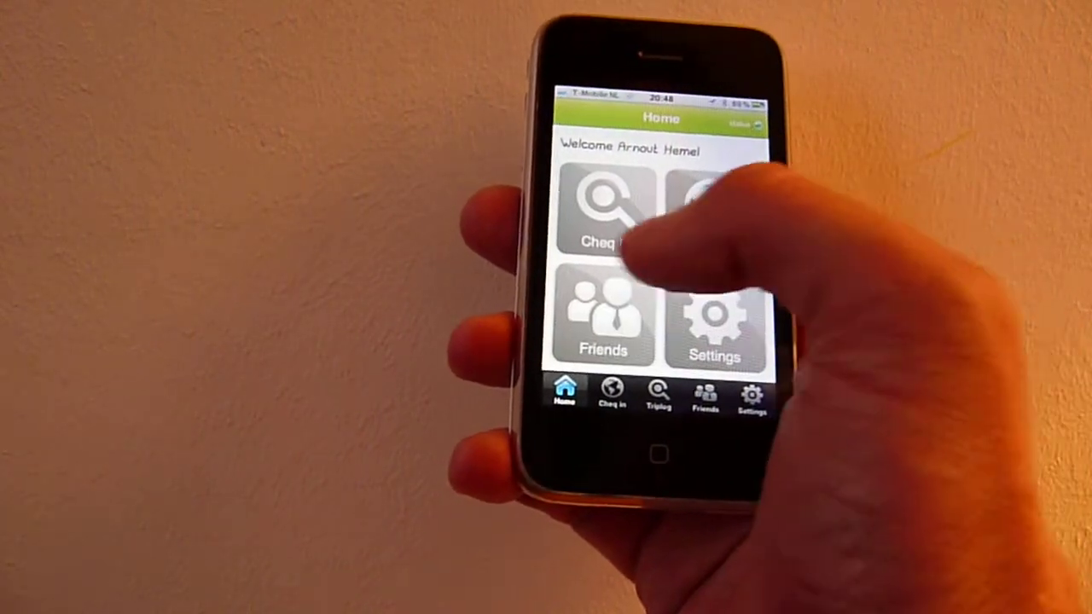
left_click(605, 209)
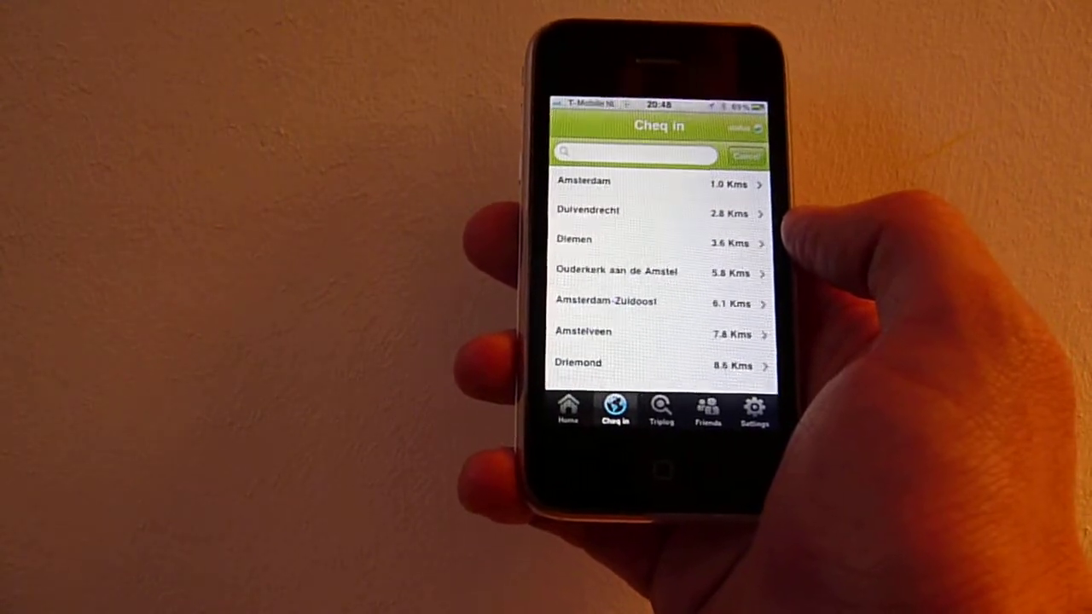
Look at Amsterdam, return to the list, and activate the city search field.
left_click(605, 181)
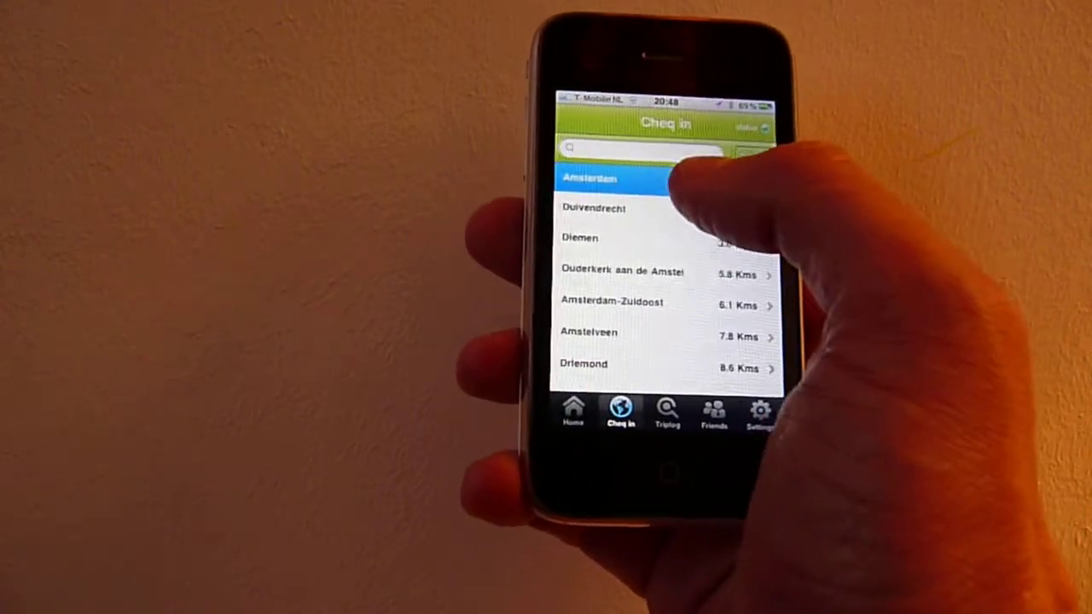
left_click(589, 177)
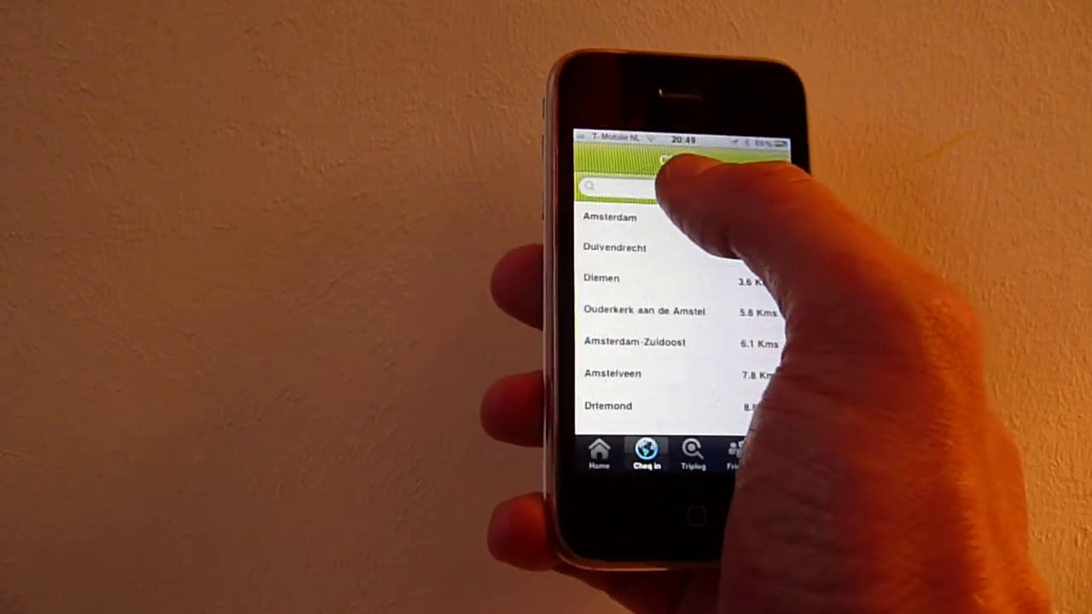
left_click(618, 186)
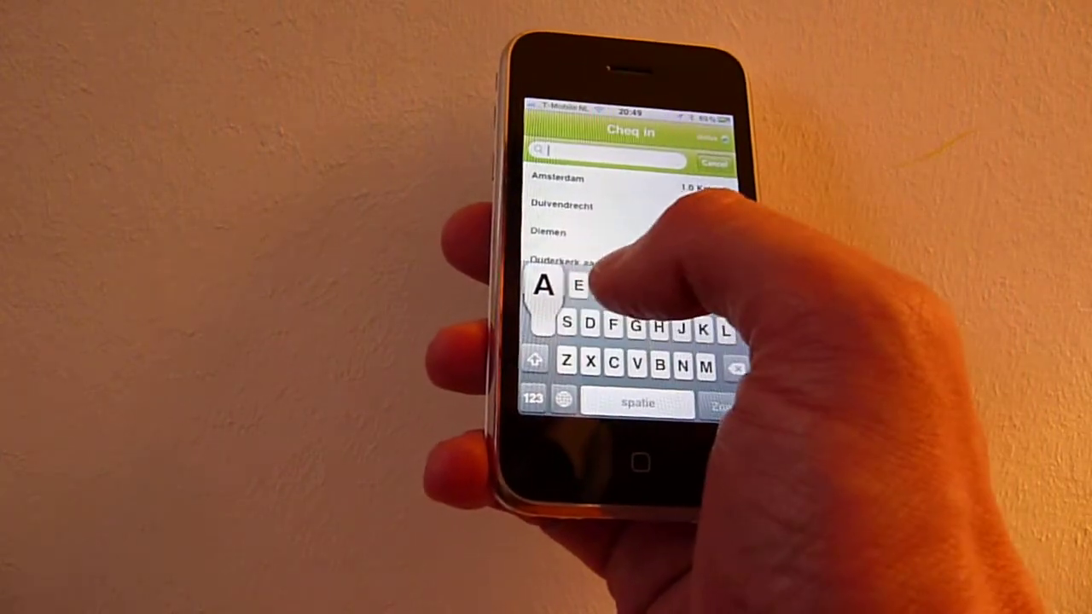
Search 'athe', pick Athens, Greece, and check in there to earn a badge.
type("athe")
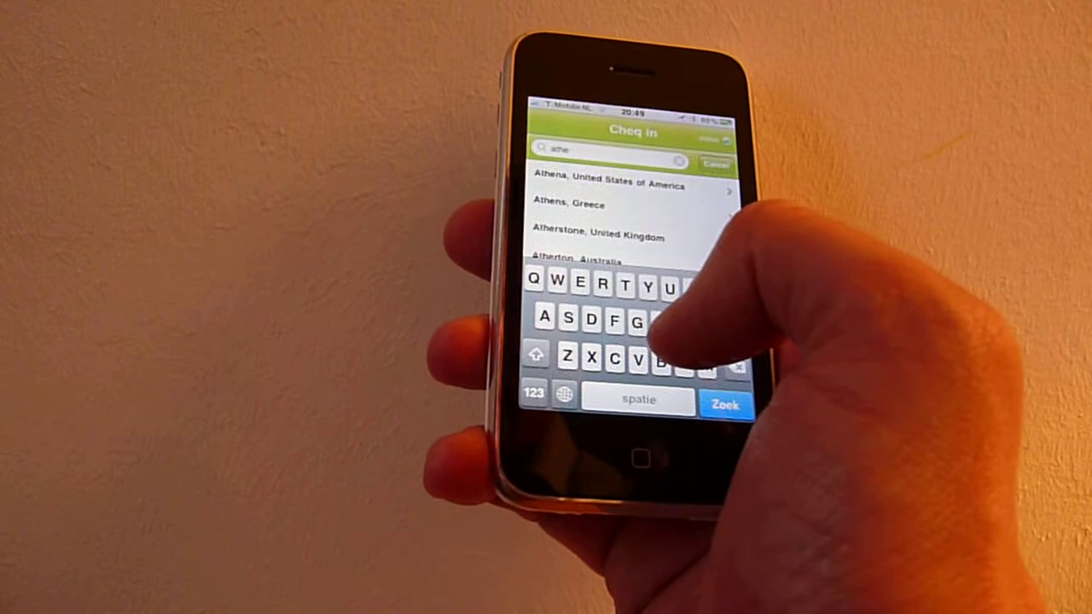
left_click(569, 203)
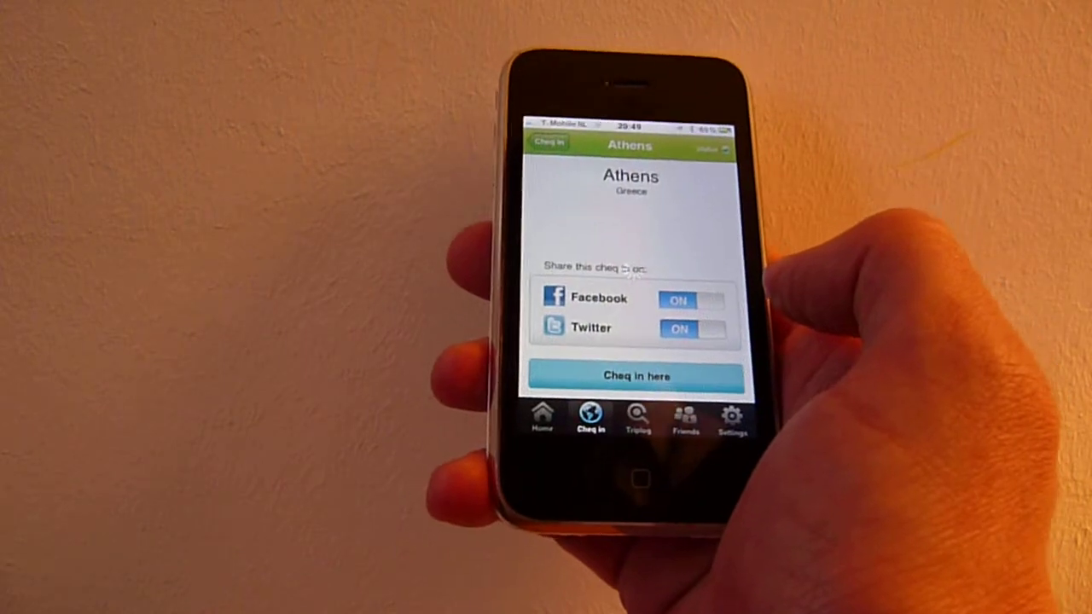
left_click(635, 375)
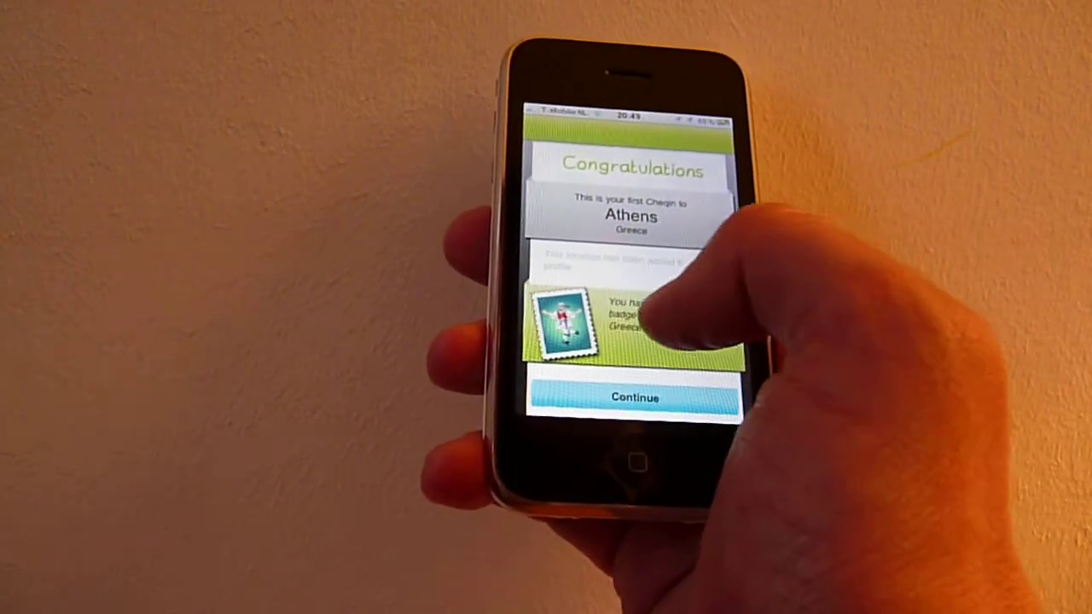
Dismiss the Congratulations screen and reach the Triplog map with check-in and badge totals.
left_click(634, 397)
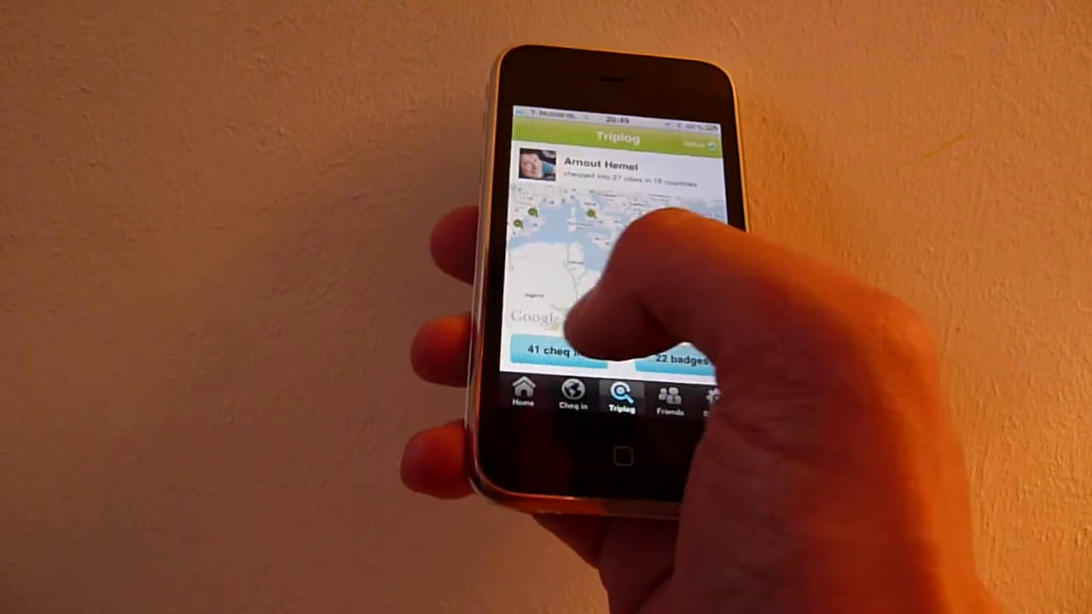
Browse the 41 check-ins and scroll the 22 badges, then open the Friends list.
left_click(580, 352)
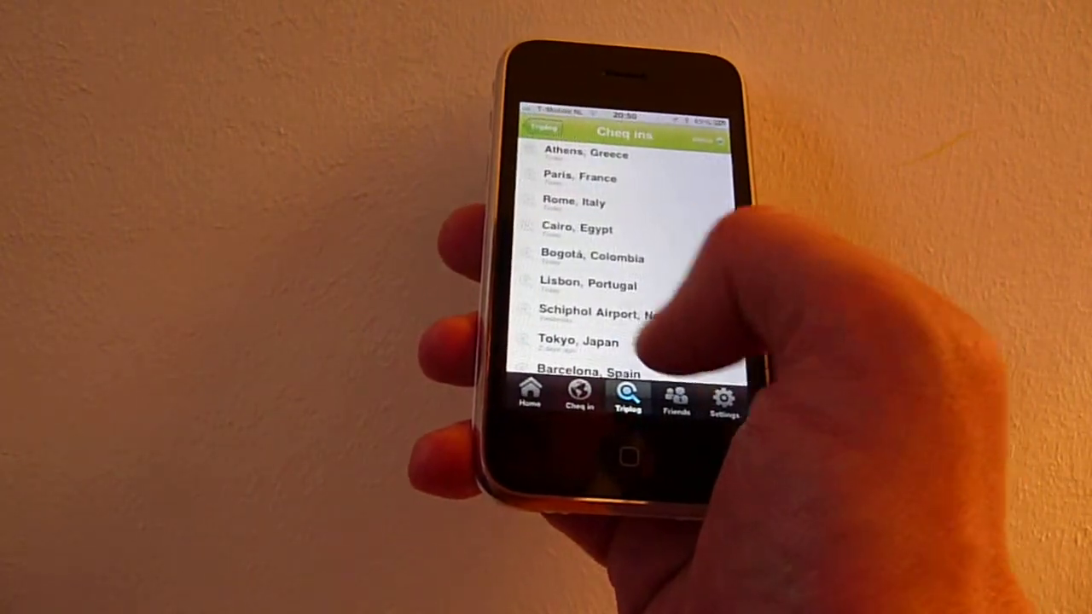
left_click(626, 401)
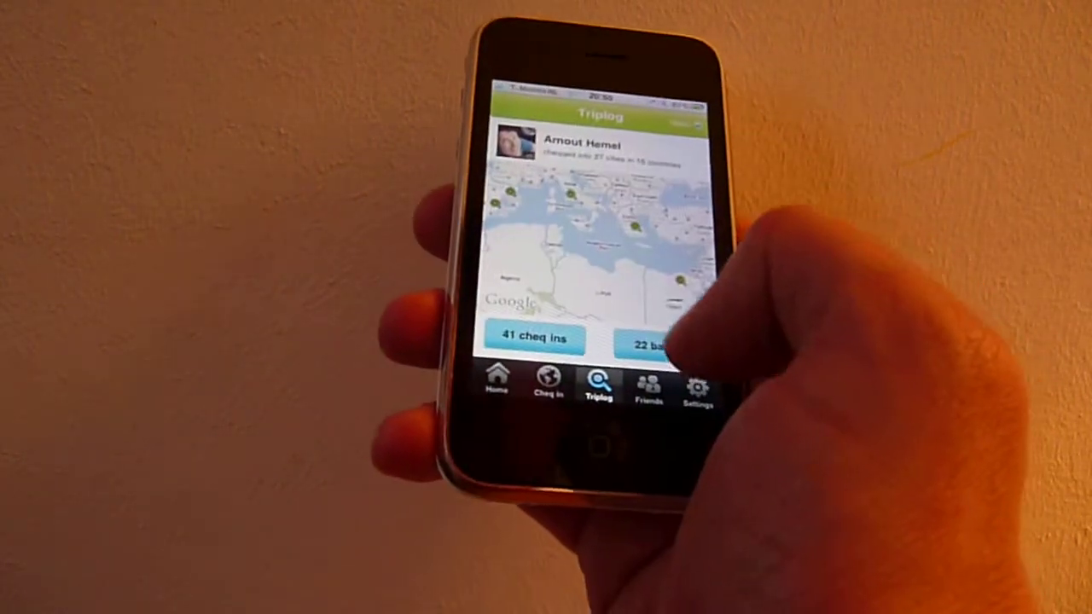
left_click(652, 343)
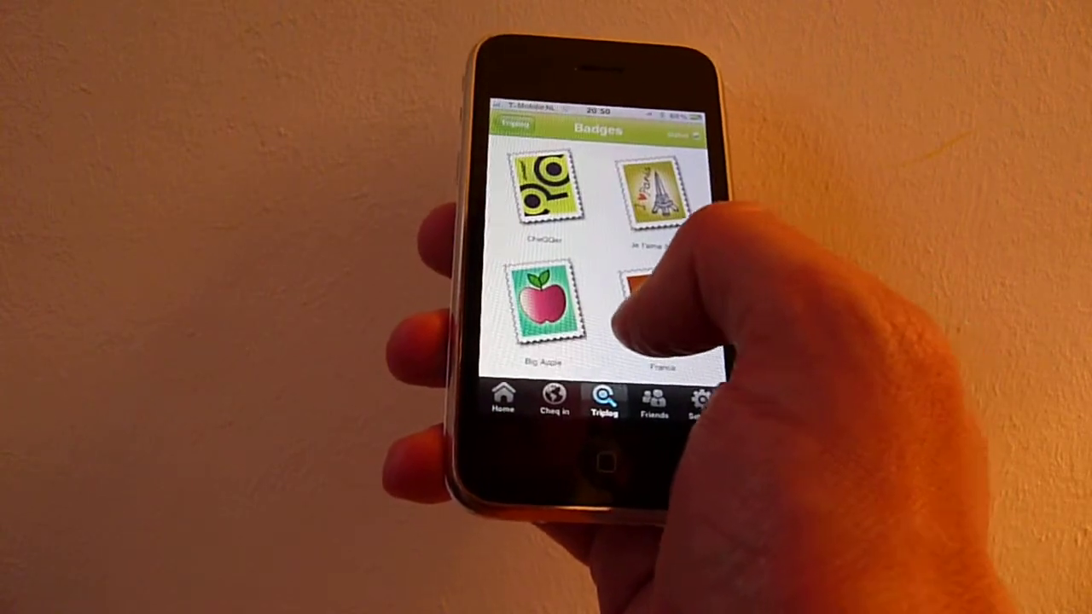
scroll("down", 3)
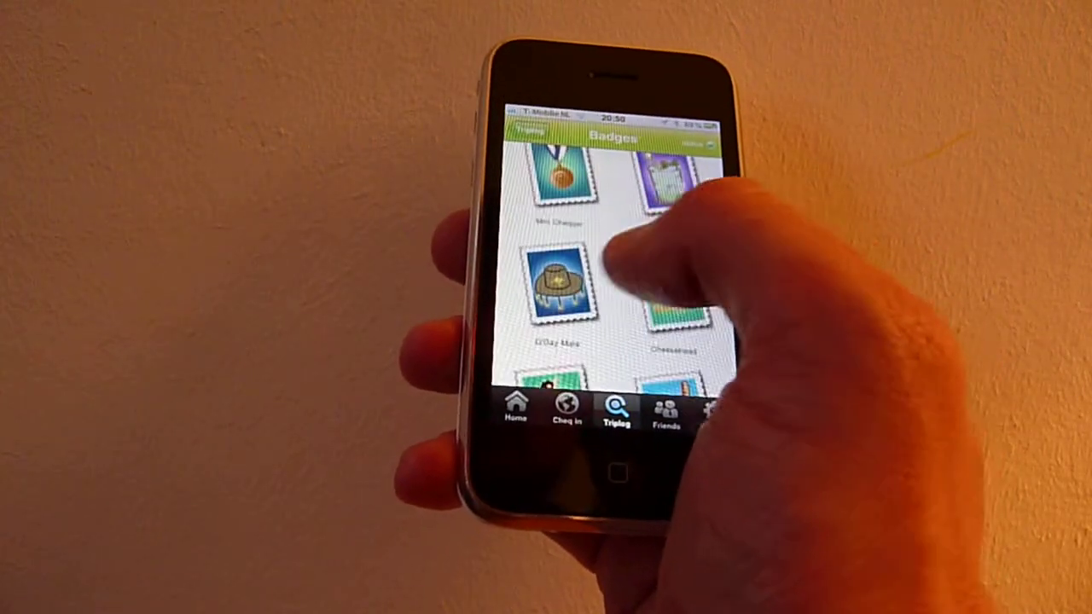
left_click(558, 290)
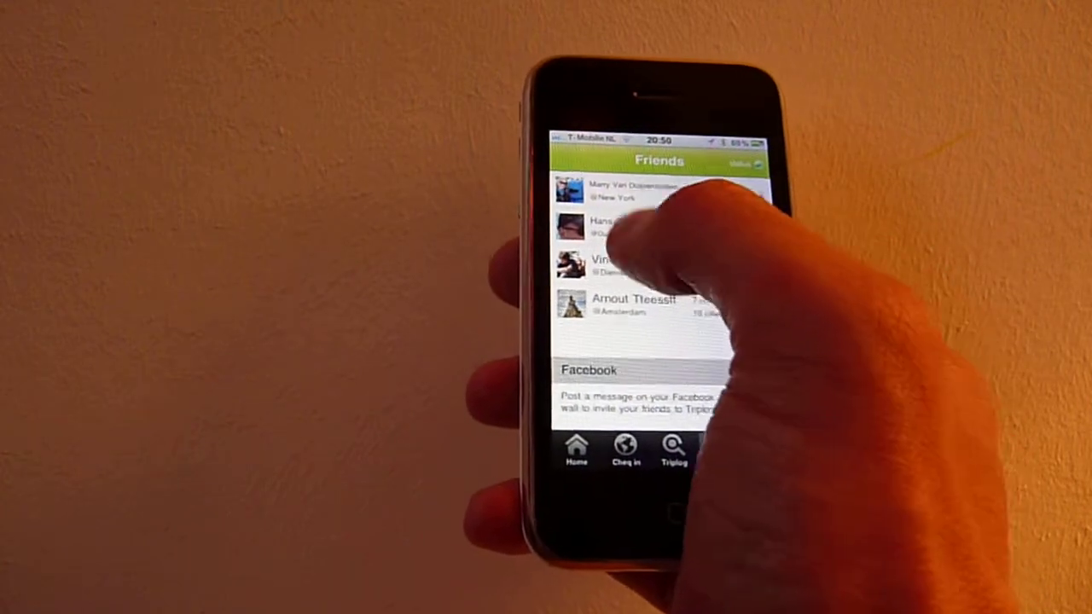
Open Settings showing online mode, data sync, and Facebook and Twitter updates enabled.
left_click(614, 226)
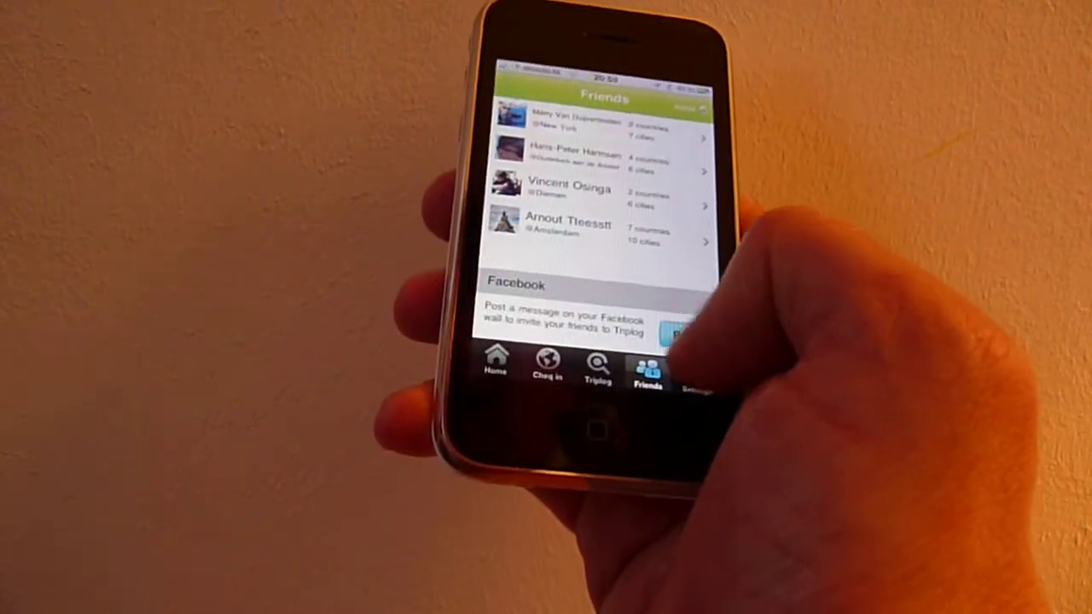
left_click(735, 413)
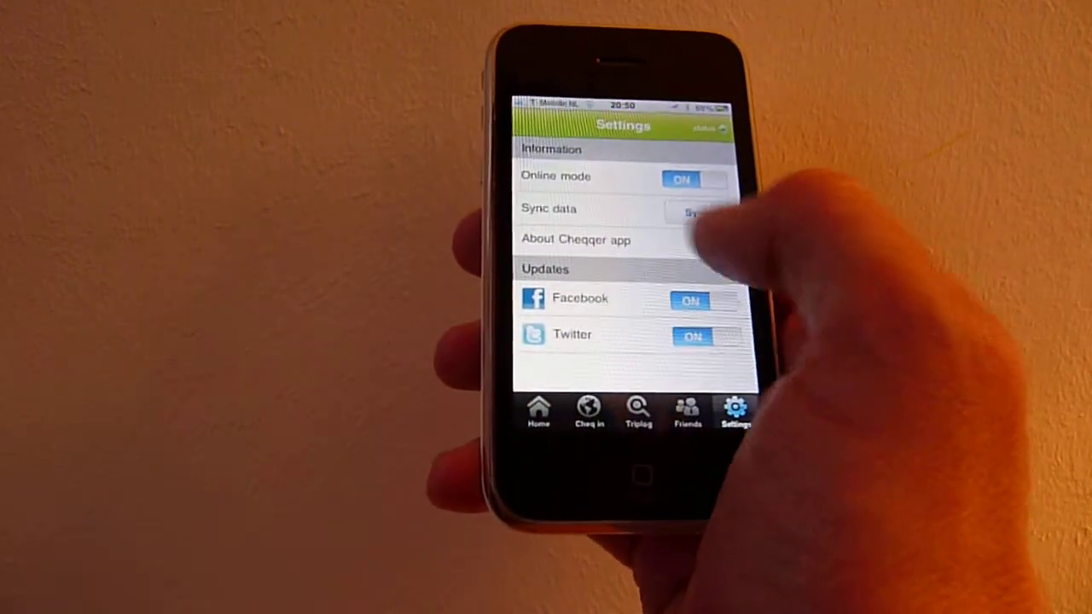